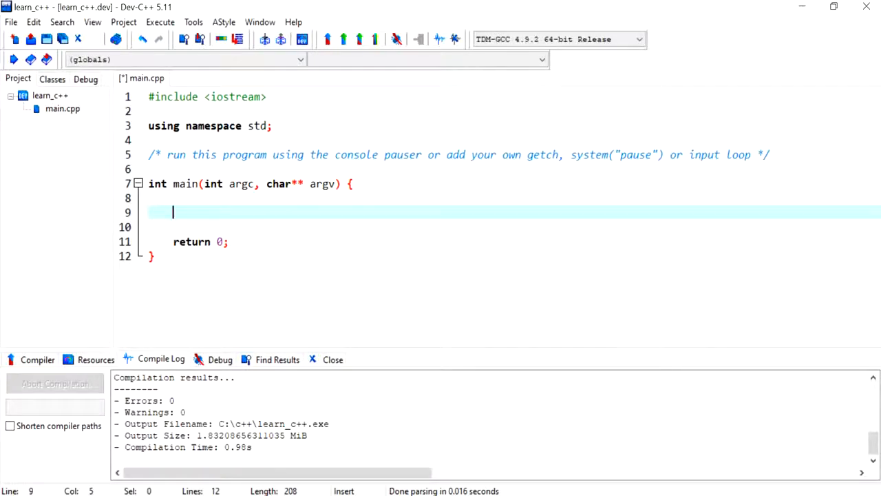
pyautogui.moveTo(256, 211)
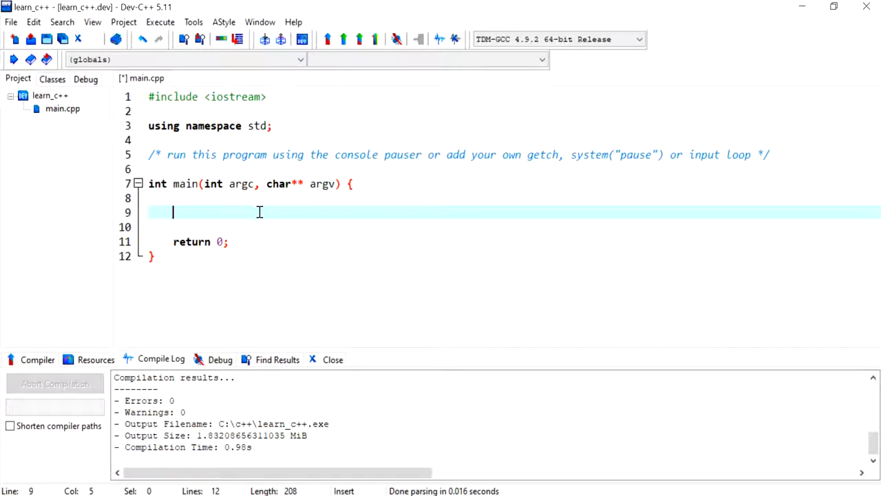
# Declare int aNumber = 1; and write cout << aNumber++ << endl; below it.
pyautogui.write('int aNumbe')
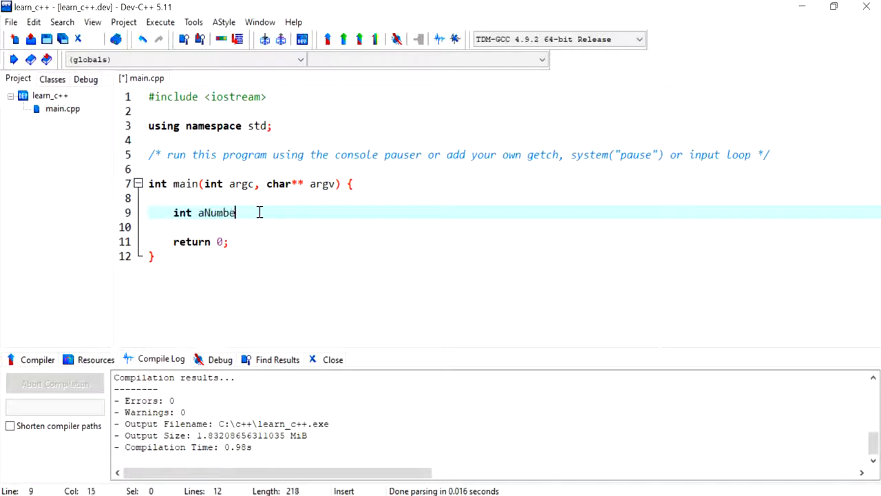
pyautogui.write('r = 1;')
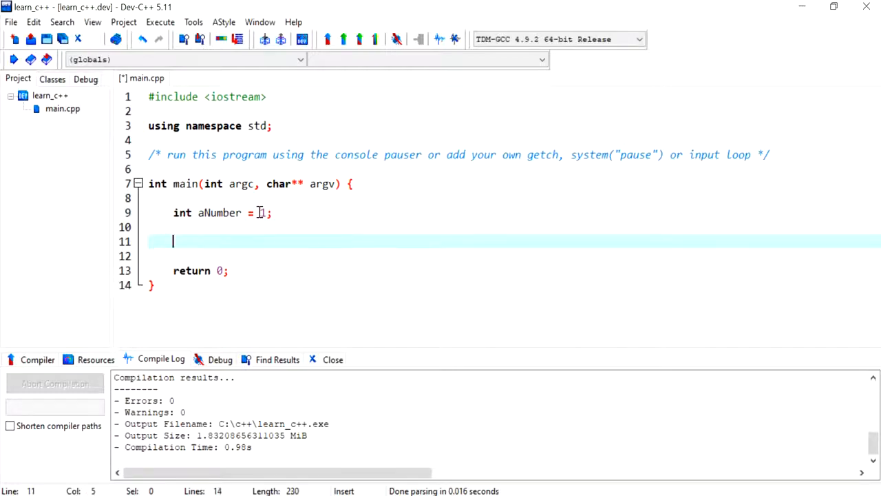
pyautogui.write('cout')
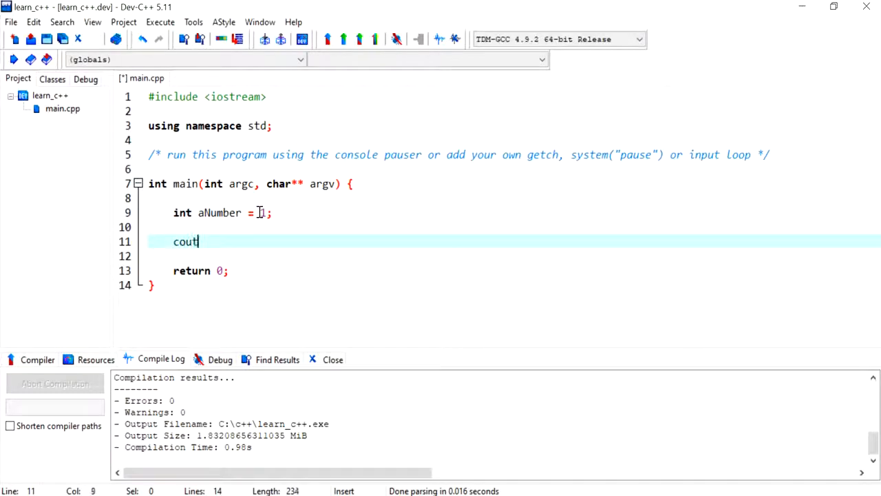
pyautogui.doubleClick(182, 212)
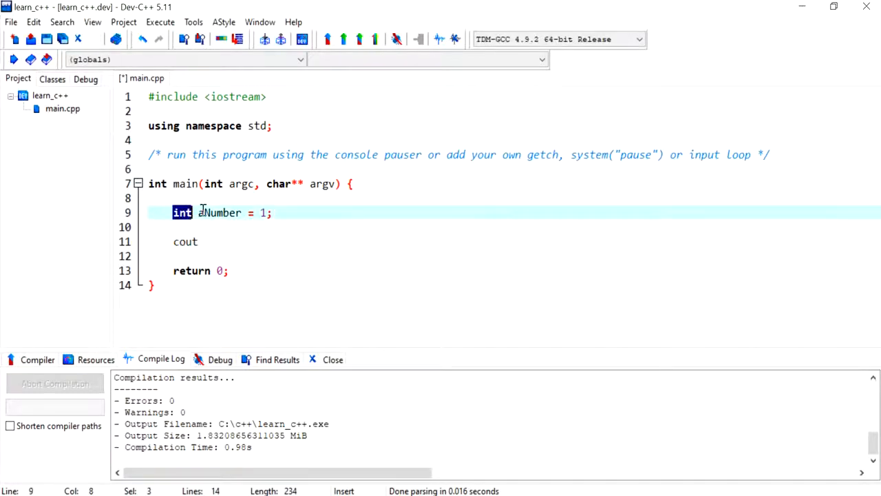
pyautogui.doubleClick(219, 212)
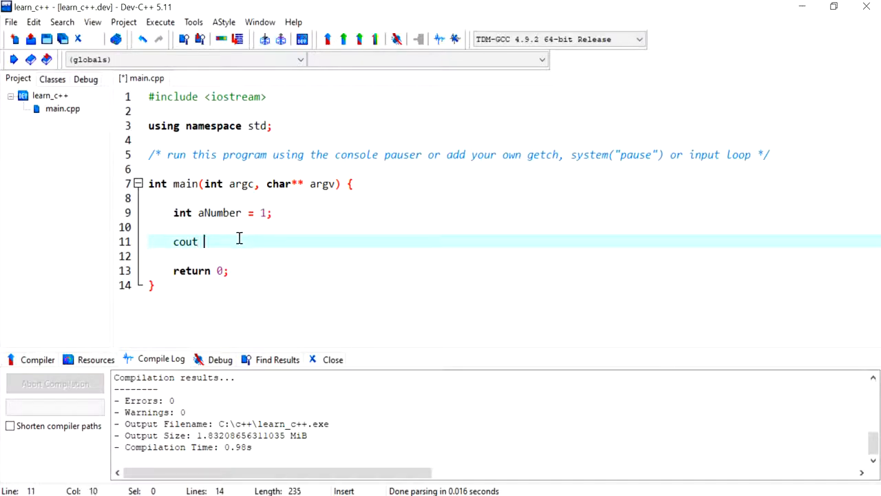
pyautogui.write('<< aN')
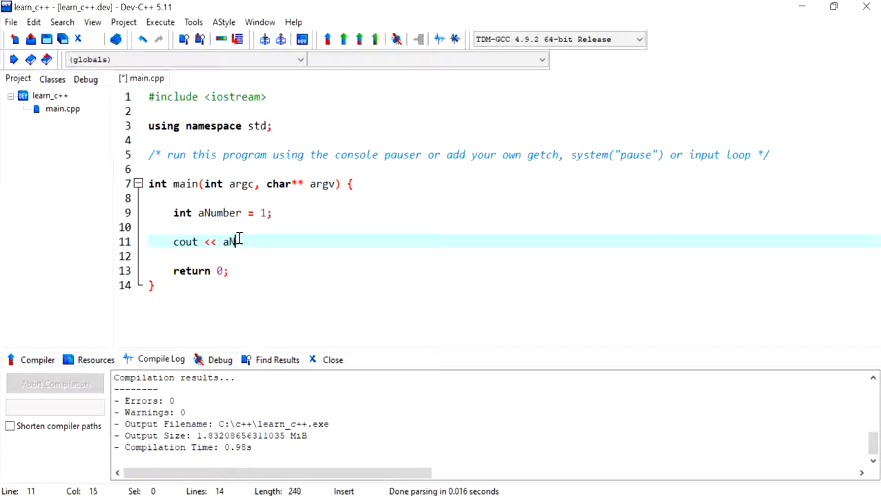
pyautogui.write('umber')
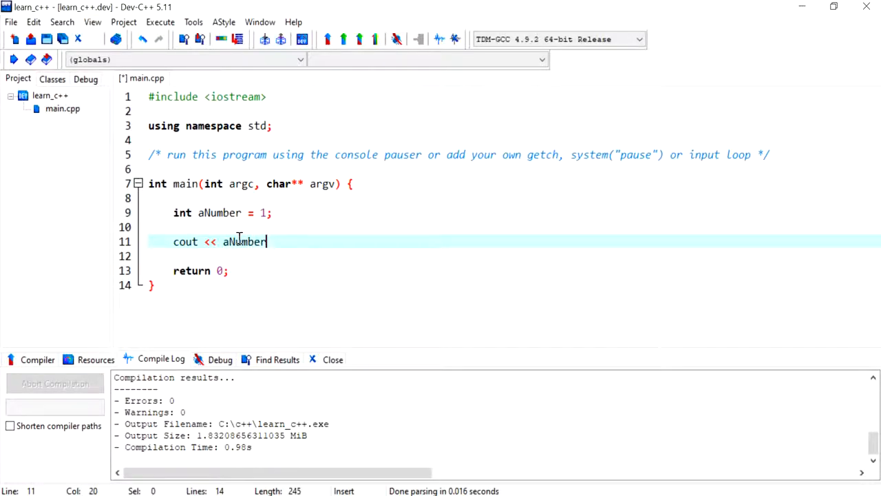
pyautogui.write('++ <<')
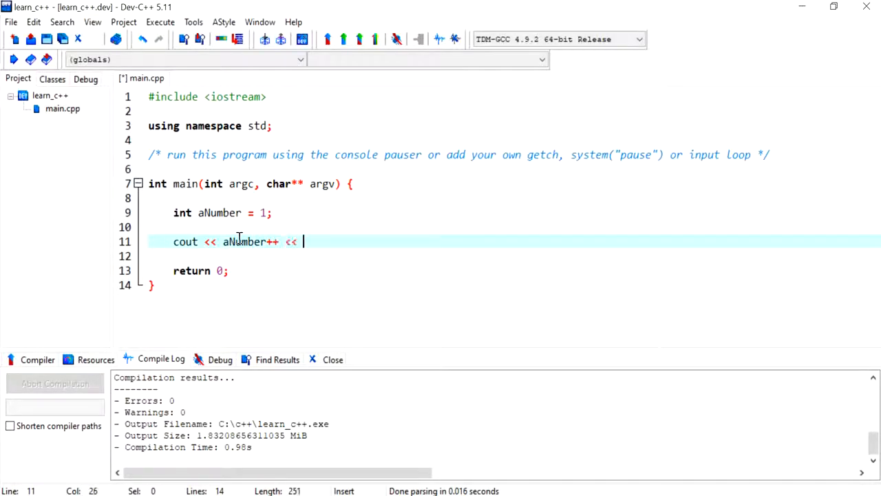
pyautogui.write('endl;')
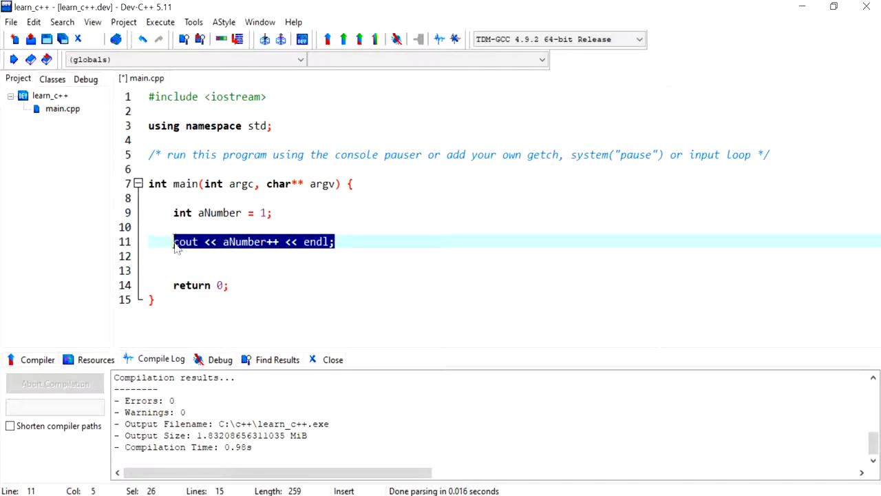
pyautogui.click(265, 242)
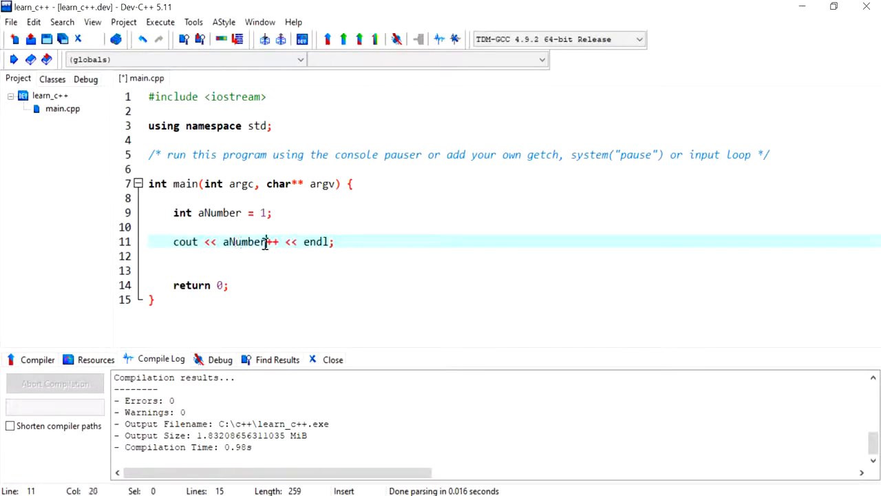
# Duplicate the print statement into ten lines commented // 1 through // 10.
pyautogui.click(260, 241)
pyautogui.write('   // 1')
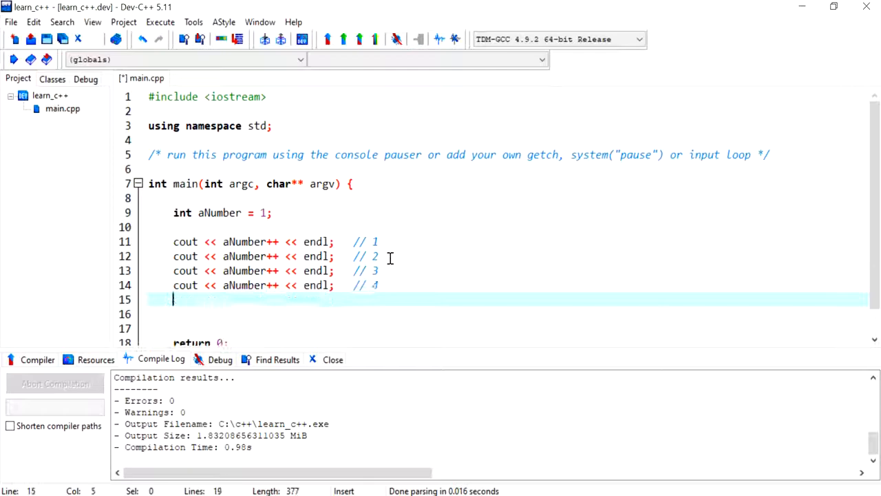
pyautogui.write('cout << aNumber++ << endl;  // 5')
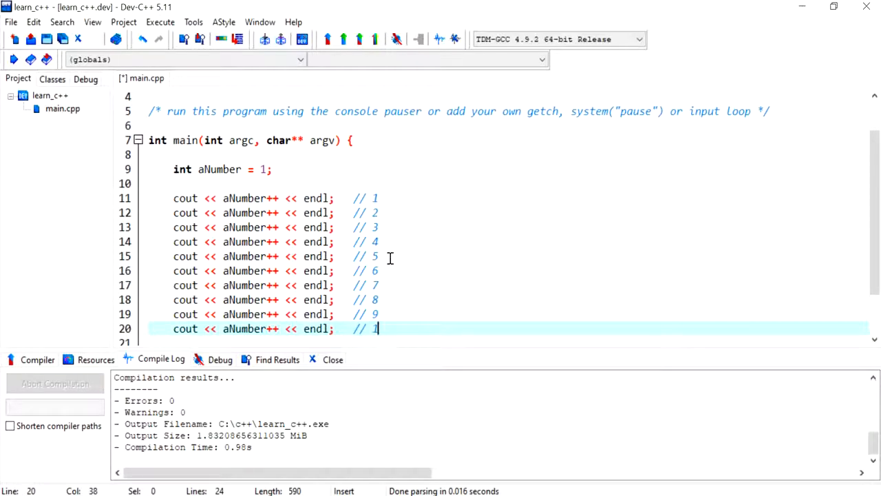
pyautogui.write('0')
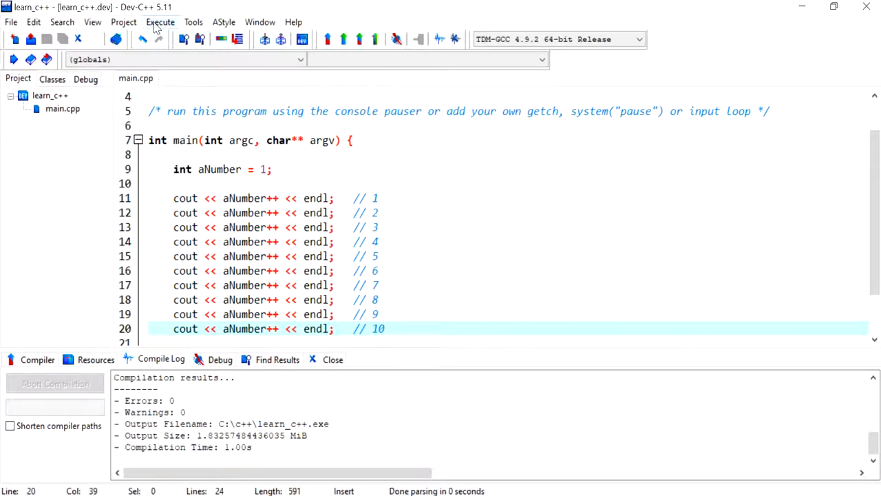
pyautogui.click(160, 22)
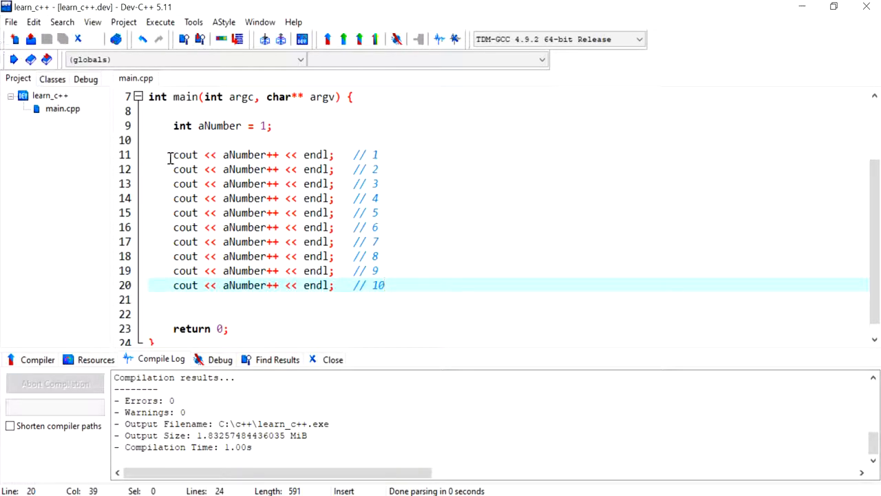
pyautogui.moveTo(166, 154); pyautogui.dragTo(385, 285)
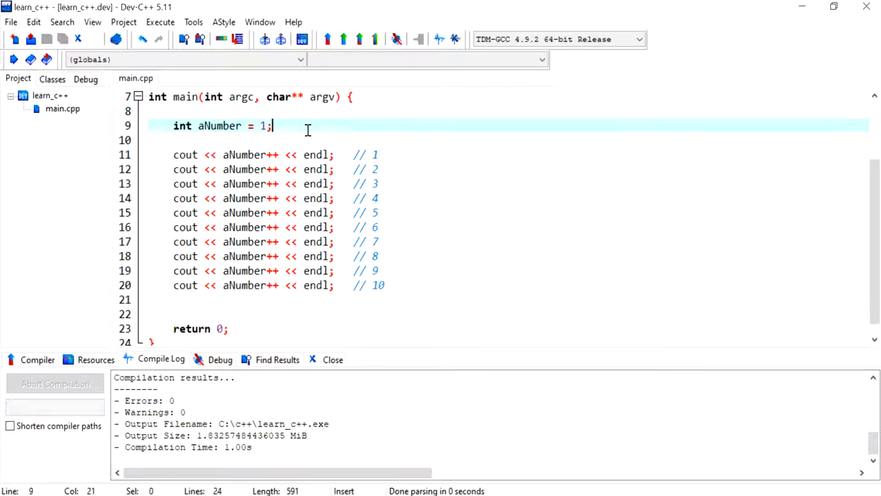
pyautogui.moveTo(310, 131)
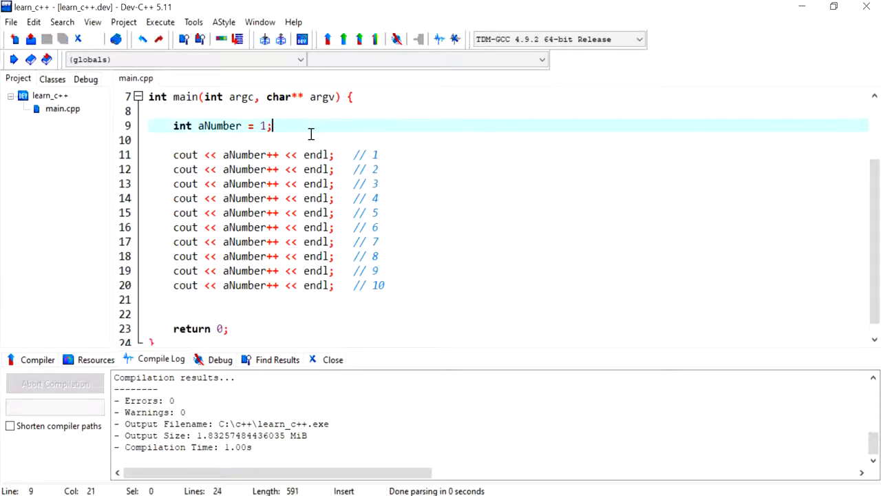
# Build the header for (int aNumber = 1; aNumber <= 10; aNumber++) around the first cout.
pyautogui.write('for (')
pyautogui.press('Return')
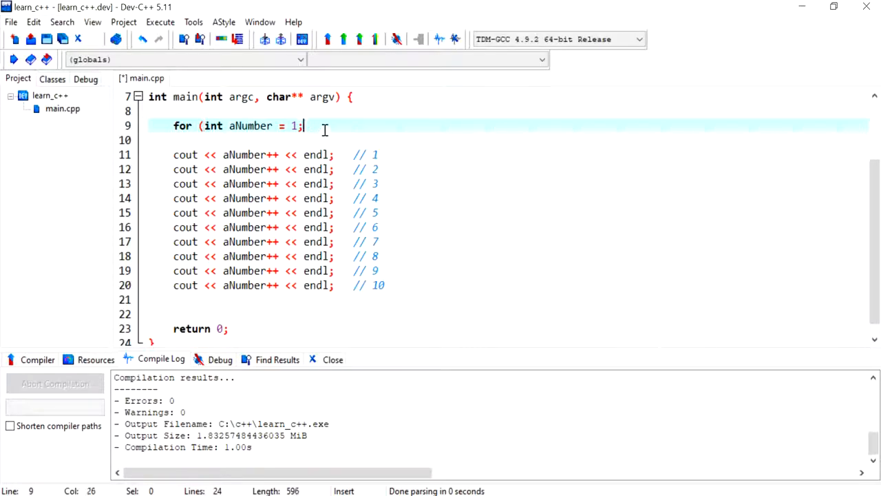
pyautogui.press('BackSpace')
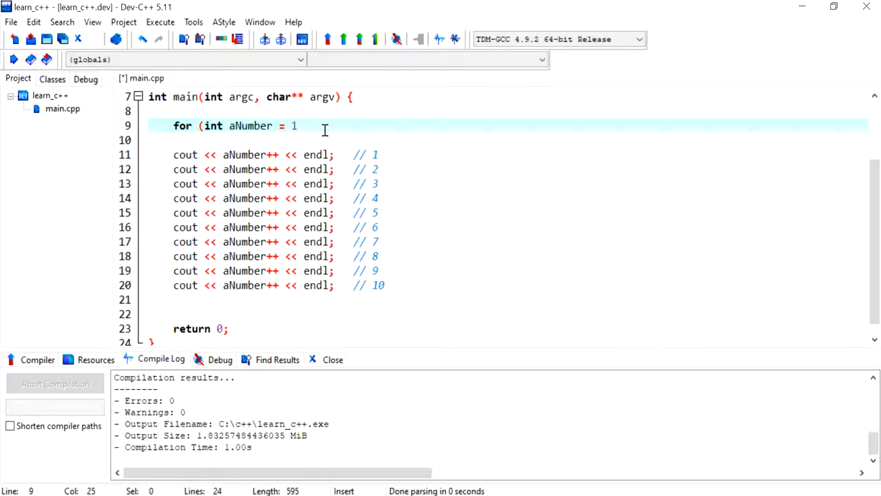
pyautogui.write(')')
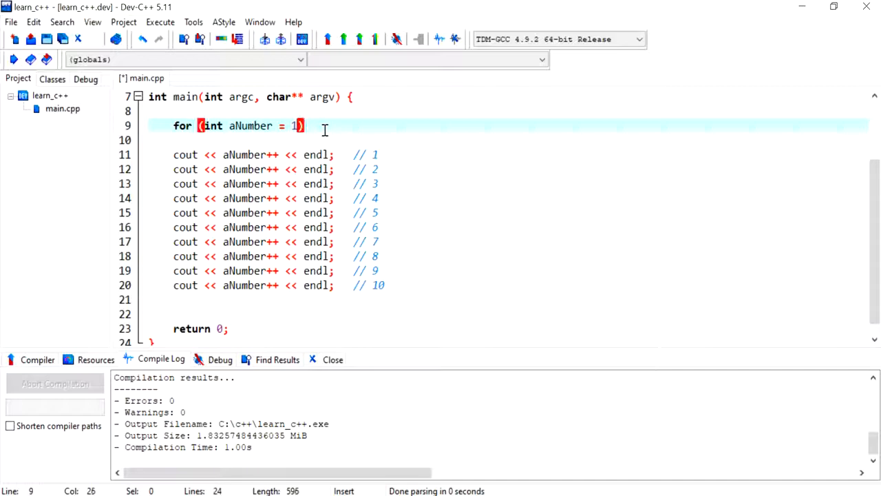
pyautogui.moveTo(291, 125); pyautogui.dragTo(204, 125)
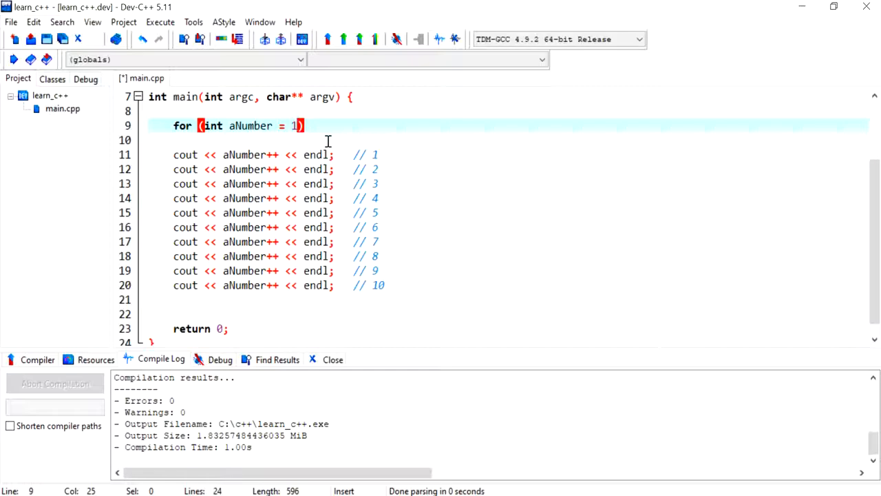
pyautogui.write('; aNumber <')
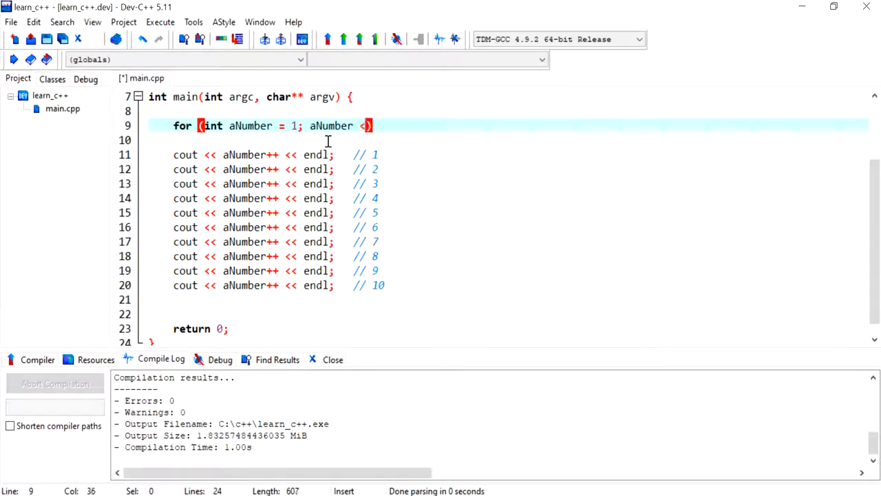
pyautogui.write('=')
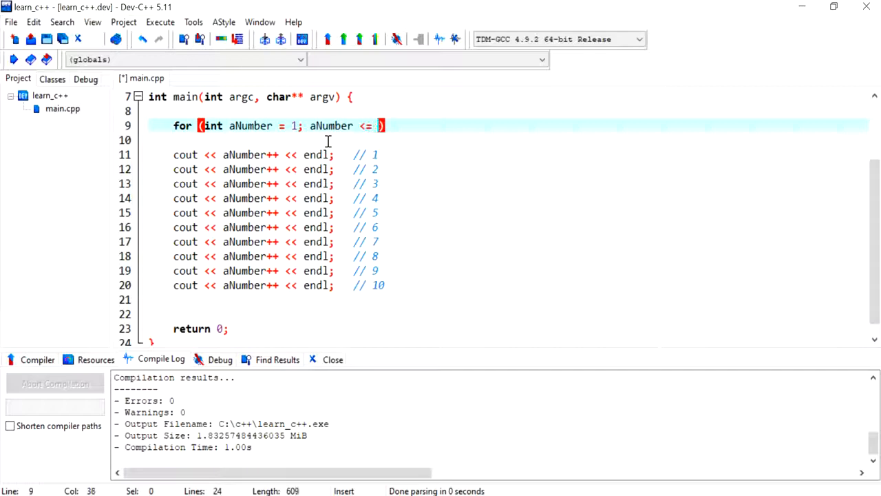
pyautogui.write('10;')
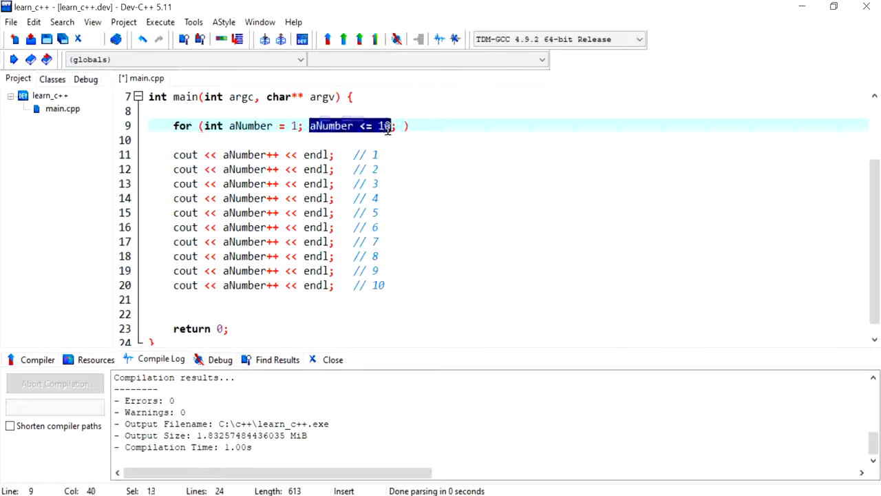
pyautogui.click(290, 125)
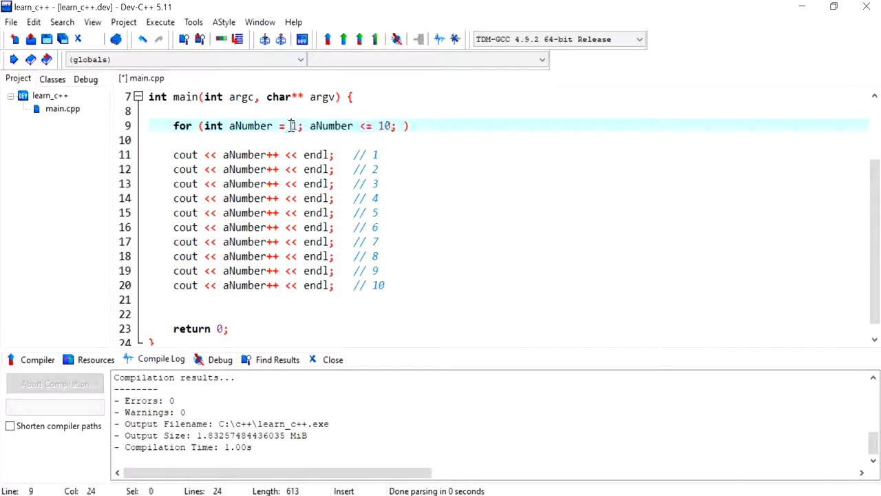
pyautogui.click(404, 125)
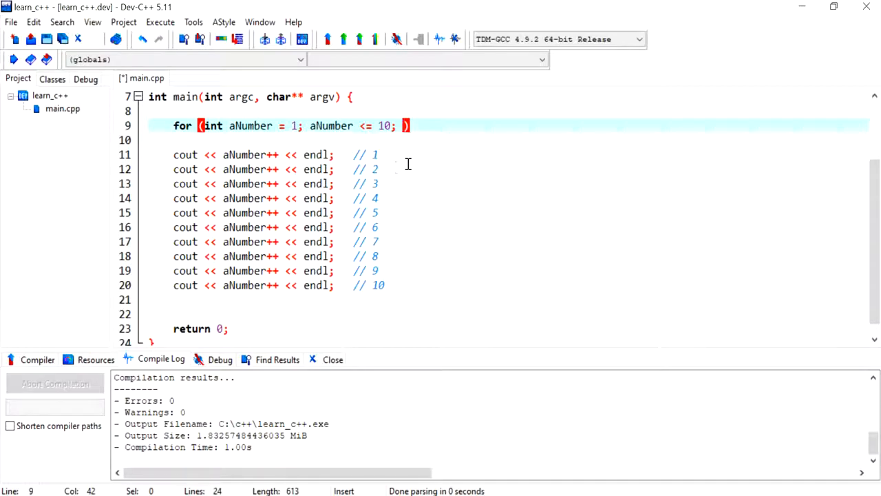
pyautogui.write('aNumber')
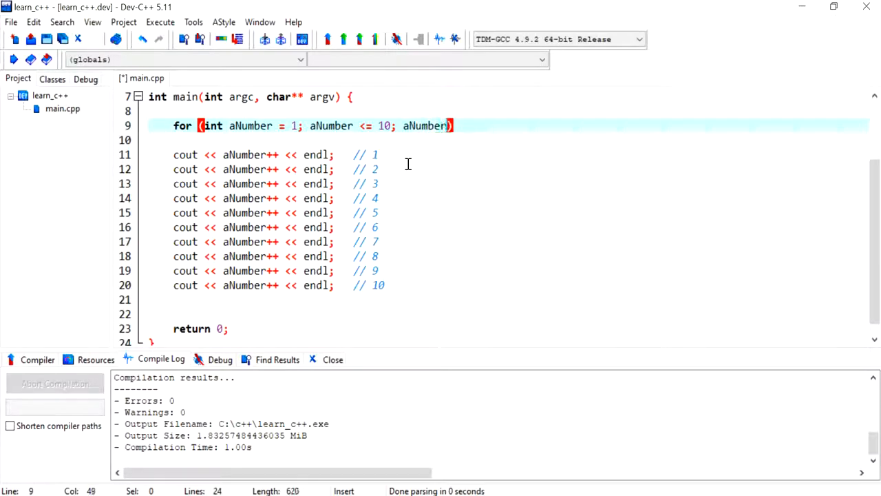
pyautogui.write('++')
pyautogui.click(508, 140)
pyautogui.write('{')
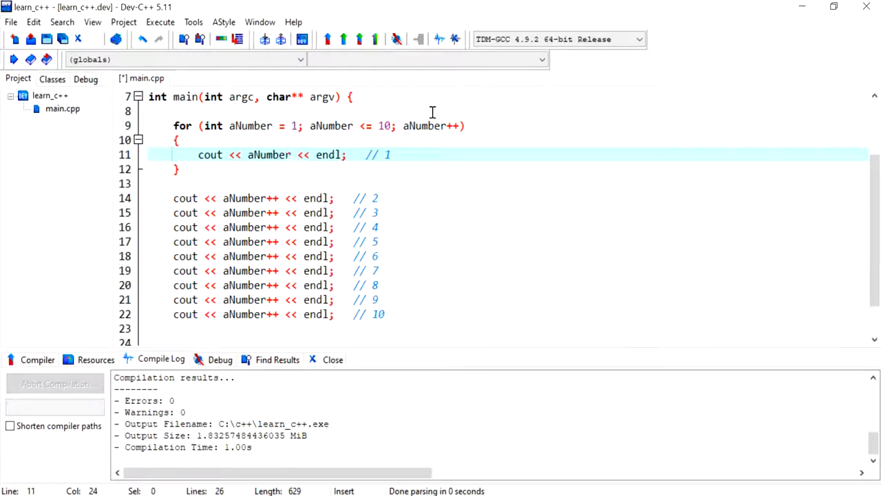
# Delete the nine leftover cout lines and their comments.
pyautogui.doubleClick(429, 125)
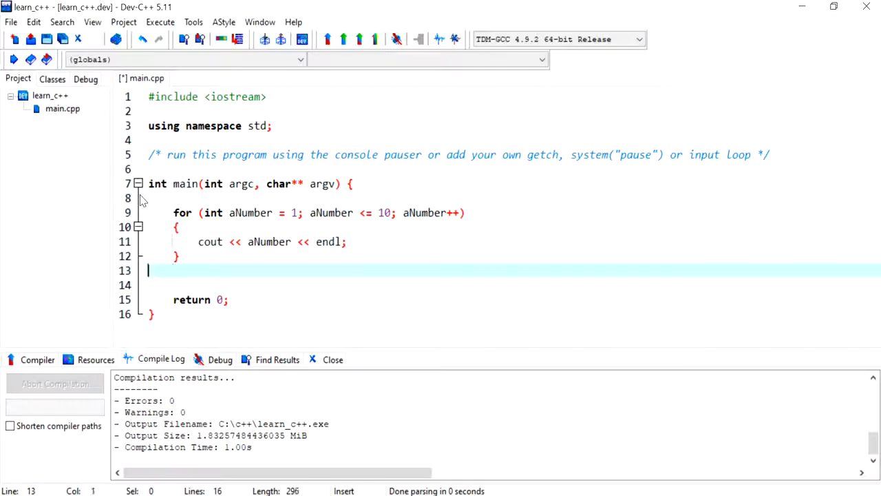
# Compile the for-loop version from the Execute menu.
pyautogui.click(160, 22)
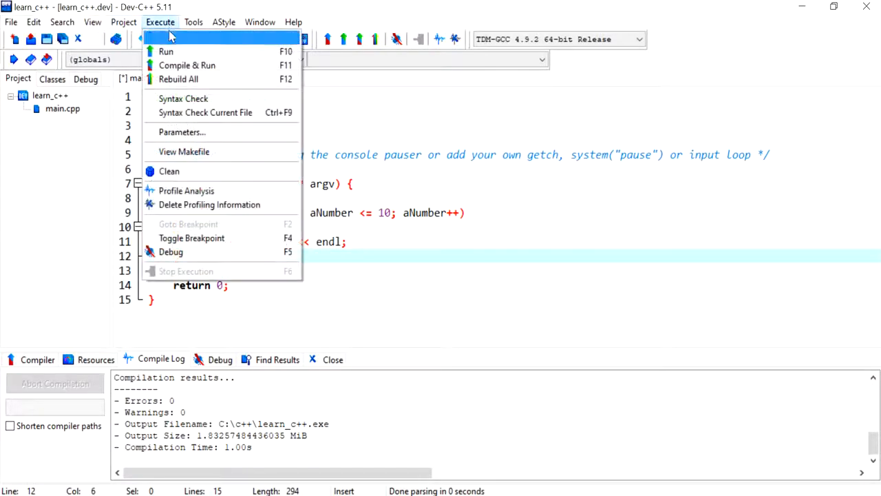
pyautogui.click(187, 64)
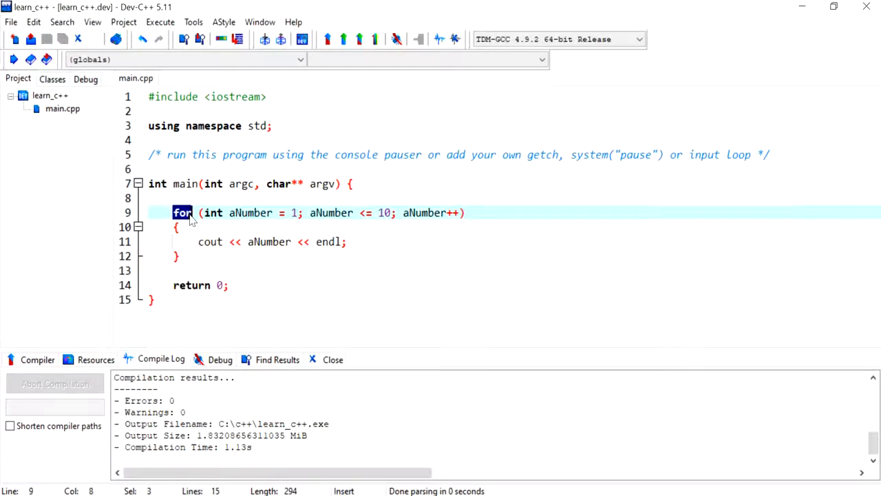
# Change for to while, declare int aNumber = 1; above, add aNumber++; inside, compile.
pyautogui.write('while')
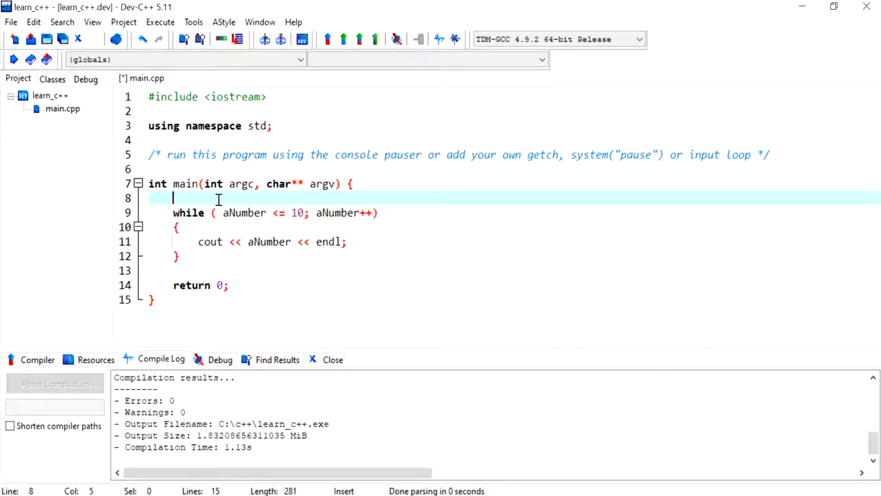
pyautogui.write('int aNumber = 1;')
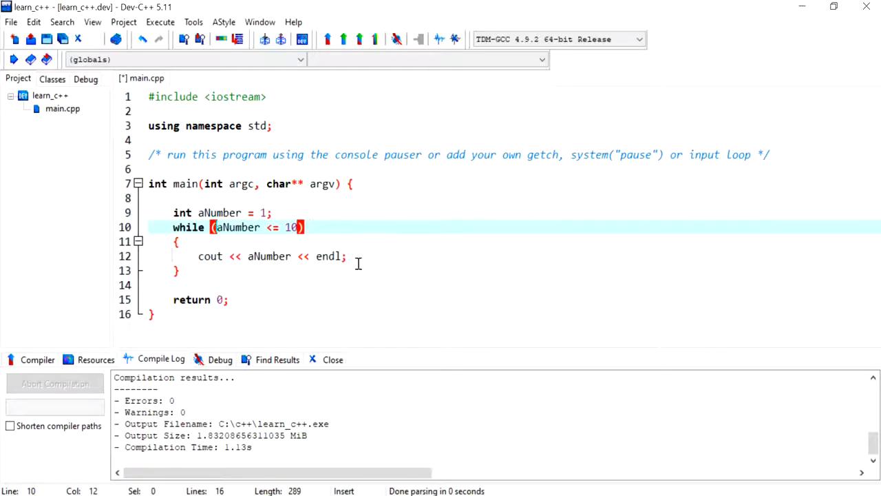
pyautogui.write('aNumber++')
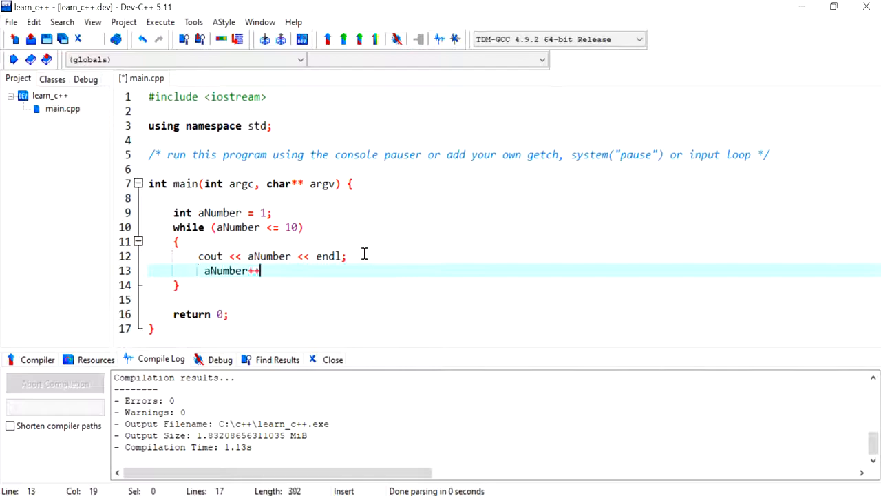
pyautogui.write(';')
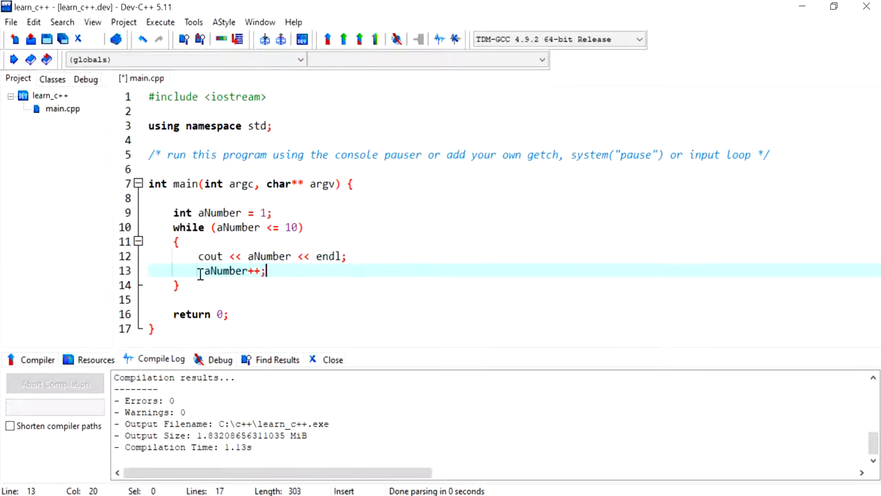
pyautogui.click(198, 271)
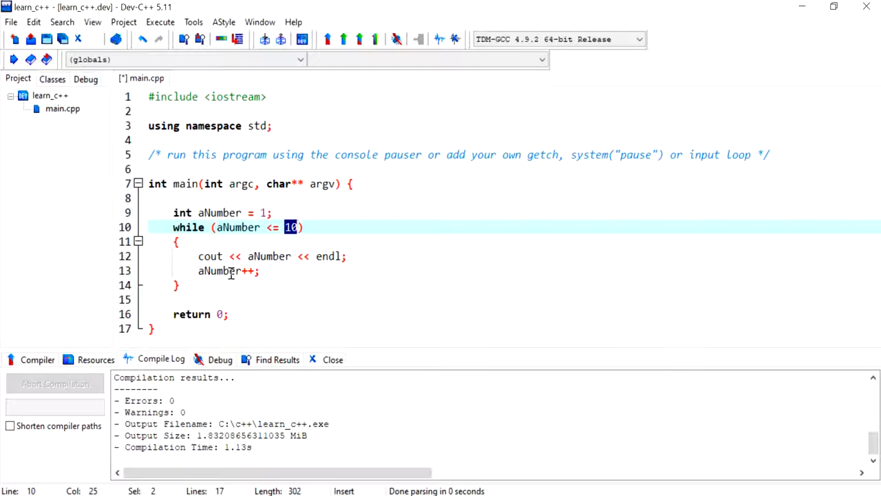
pyautogui.click(160, 22)
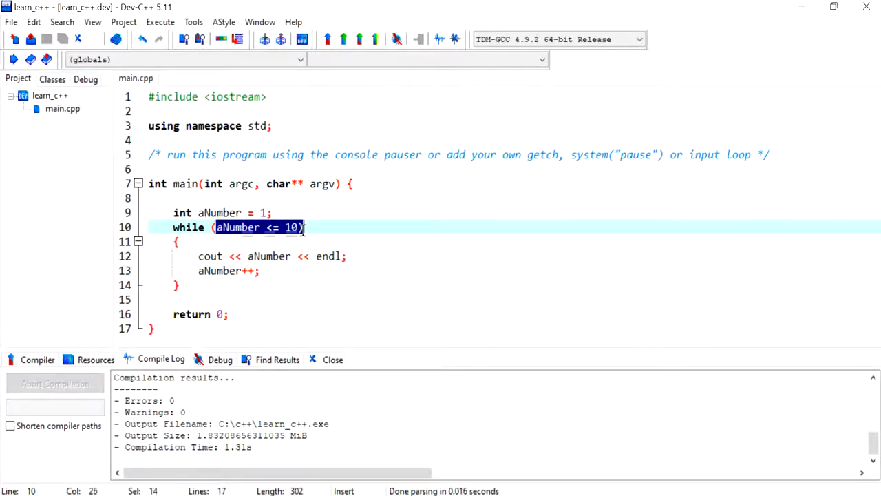
pyautogui.click(160, 21)
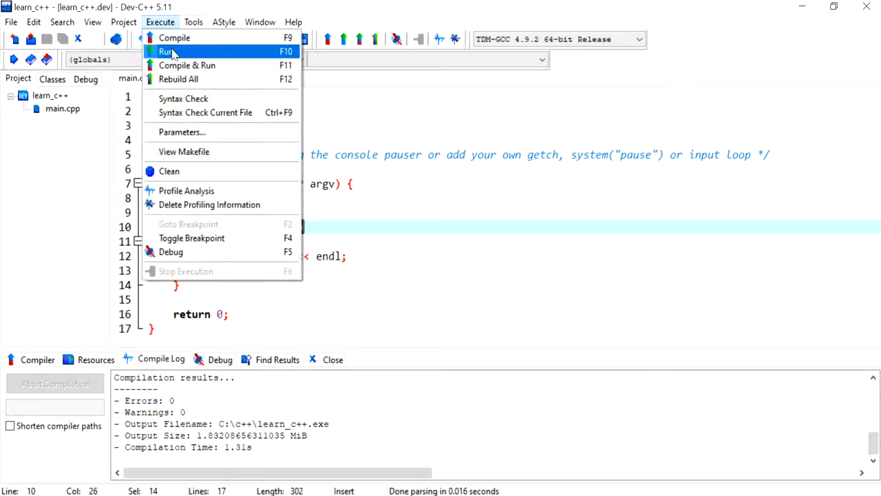
pyautogui.click(166, 51)
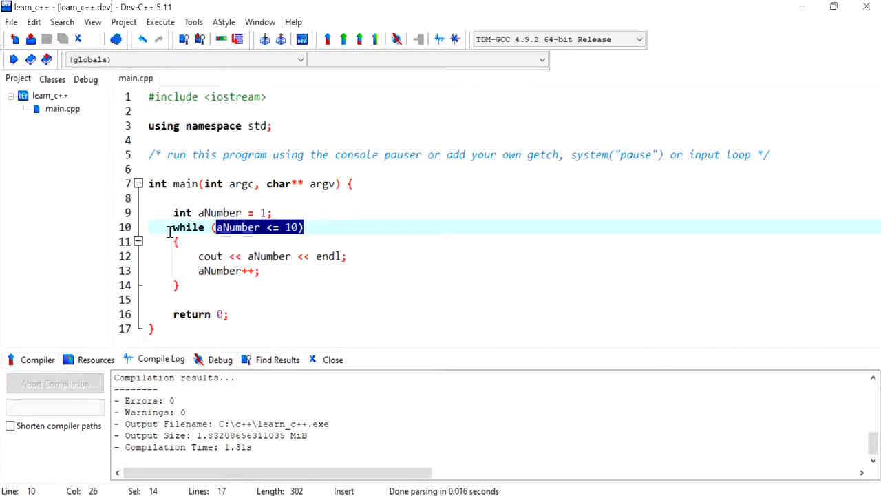
# Move the while condition after the closing brace with a semicolon and add do above.
pyautogui.press('Return')
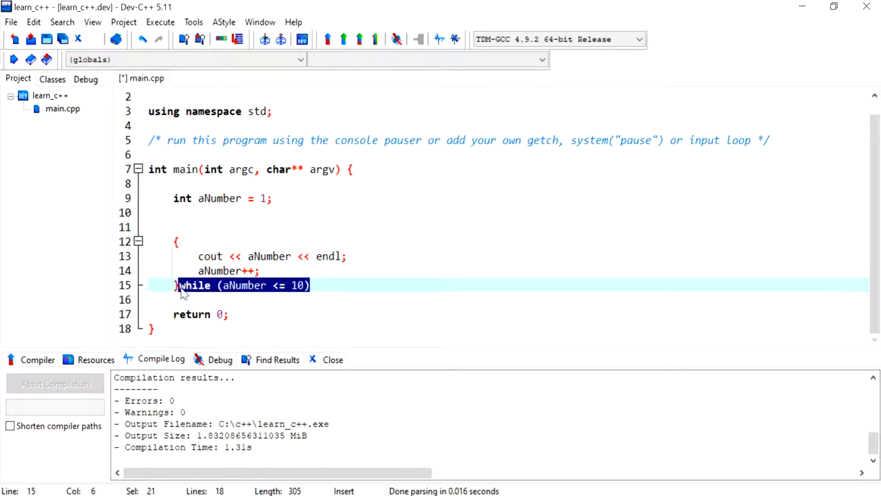
pyautogui.click(351, 285)
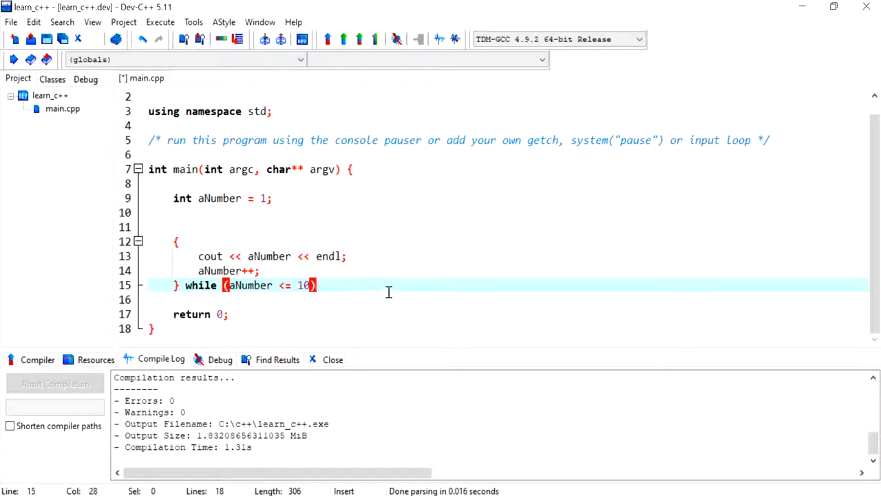
pyautogui.write(';')
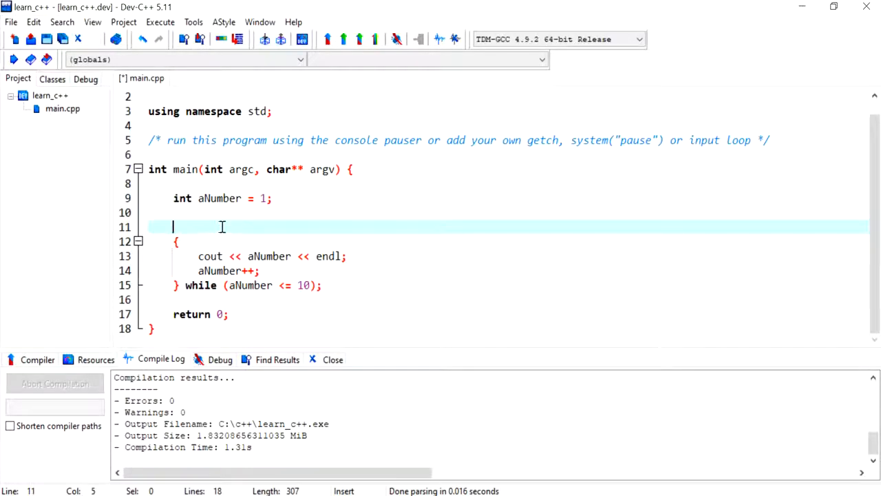
pyautogui.write('do')
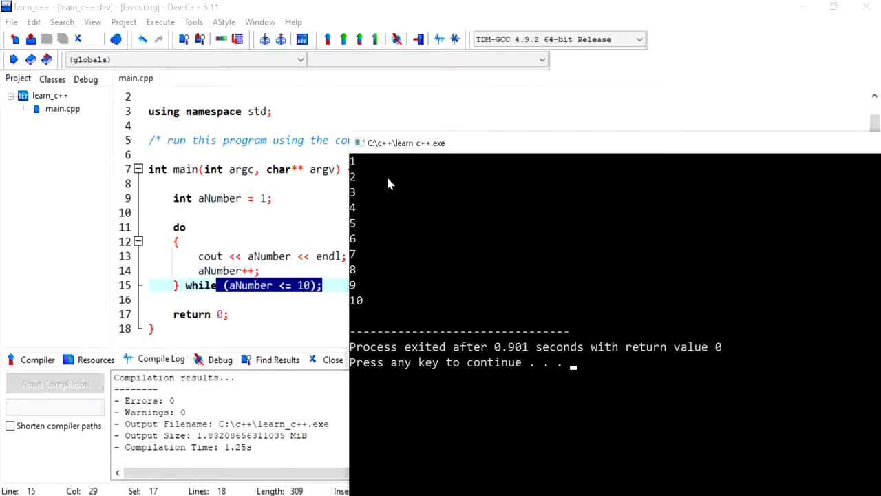
pyautogui.moveTo(353, 165)
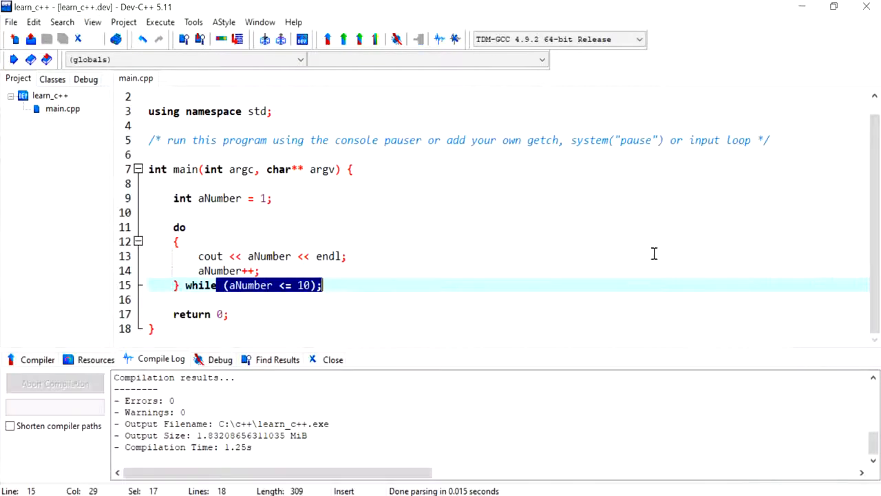
pyautogui.moveTo(702, 423)
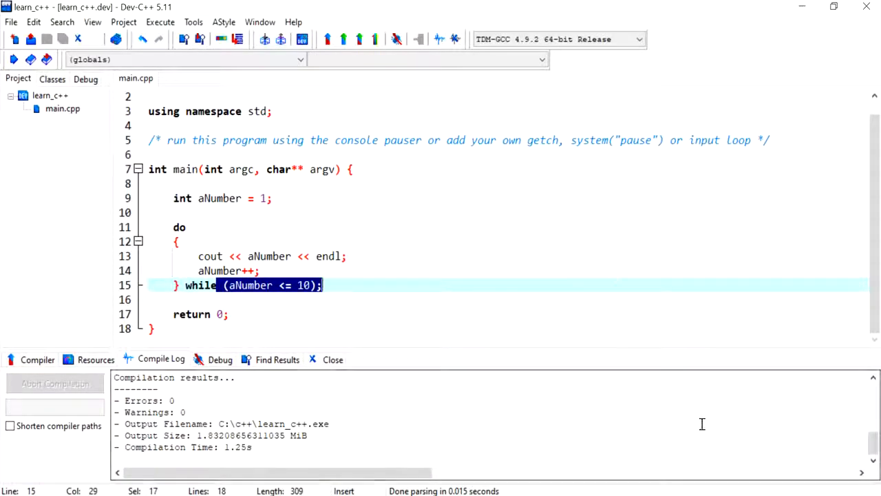